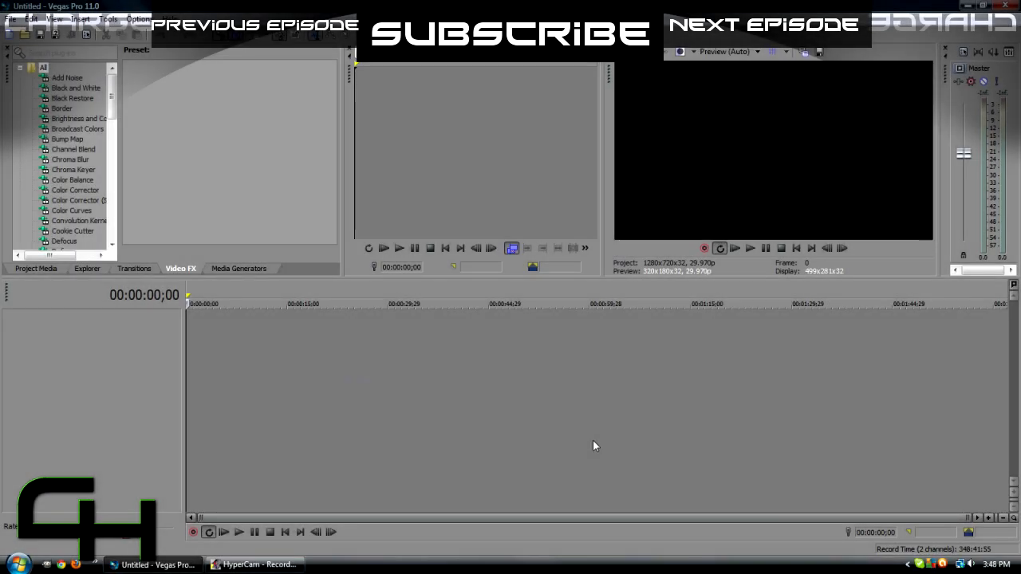
{"action": "mouse_move", "coordinate": [592, 444]}
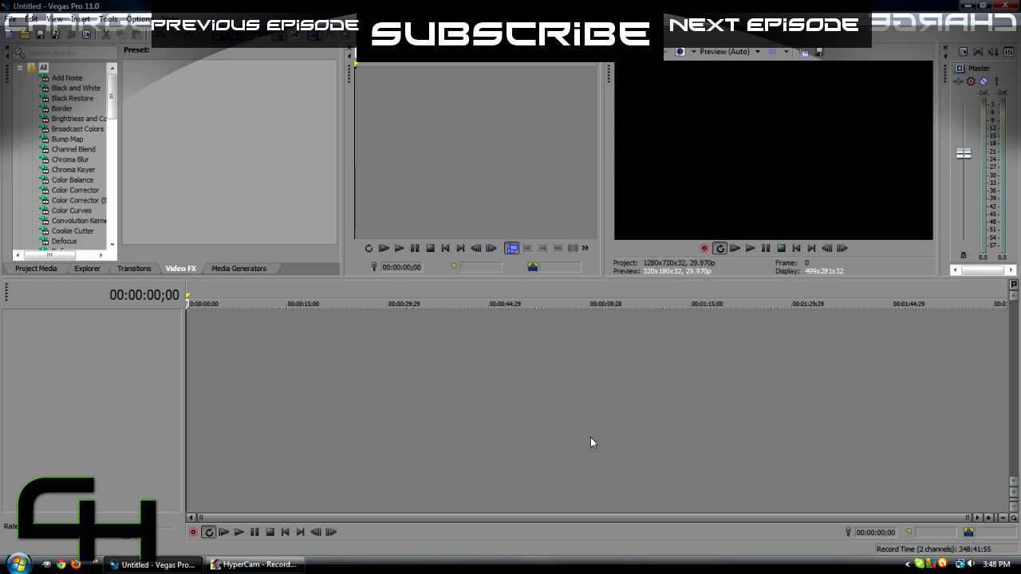
{"action": "mouse_move", "coordinate": [594, 438]}
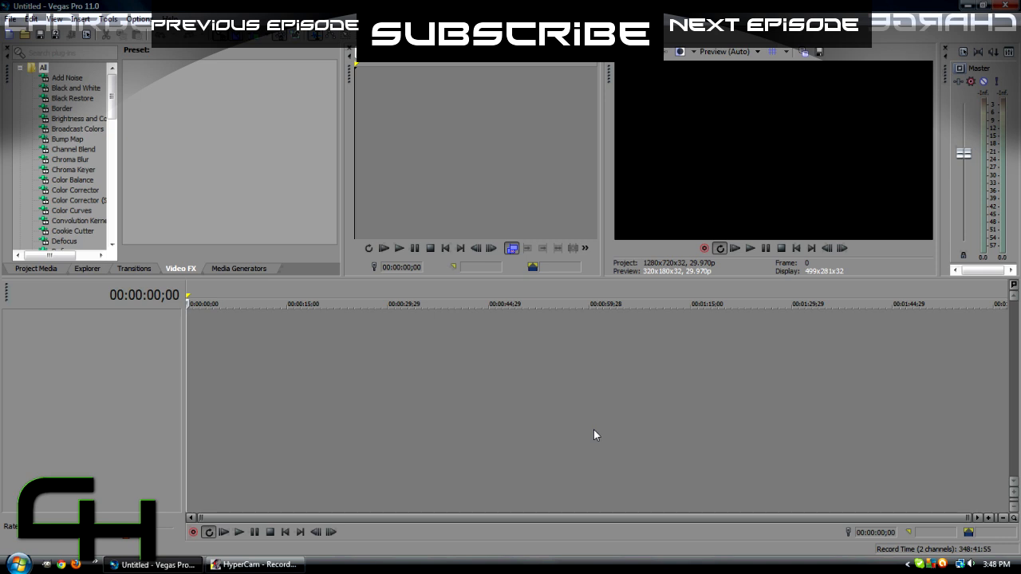
{"action": "mouse_move", "coordinate": [601, 418]}
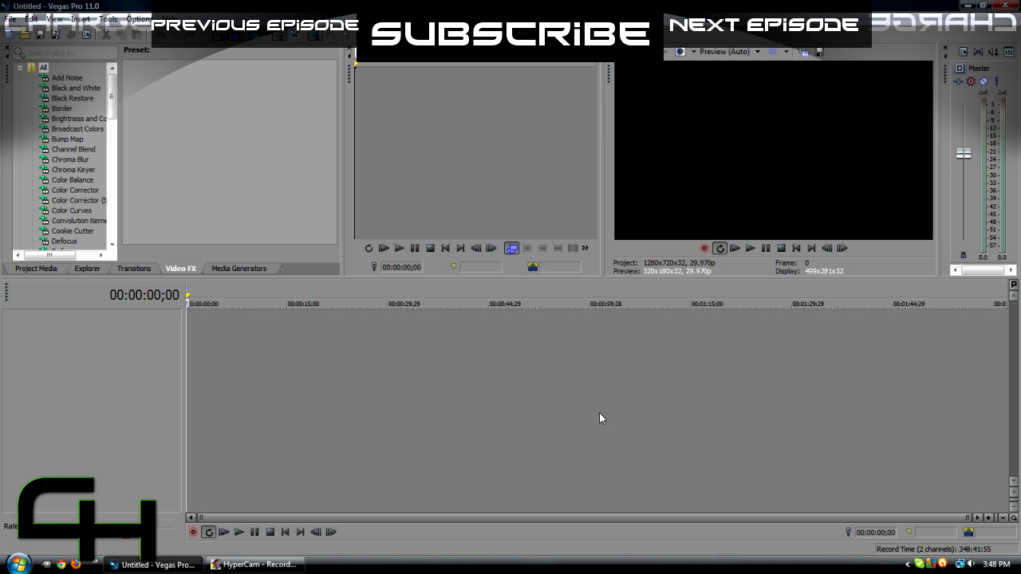
{"action": "mouse_move", "coordinate": [391, 393]}
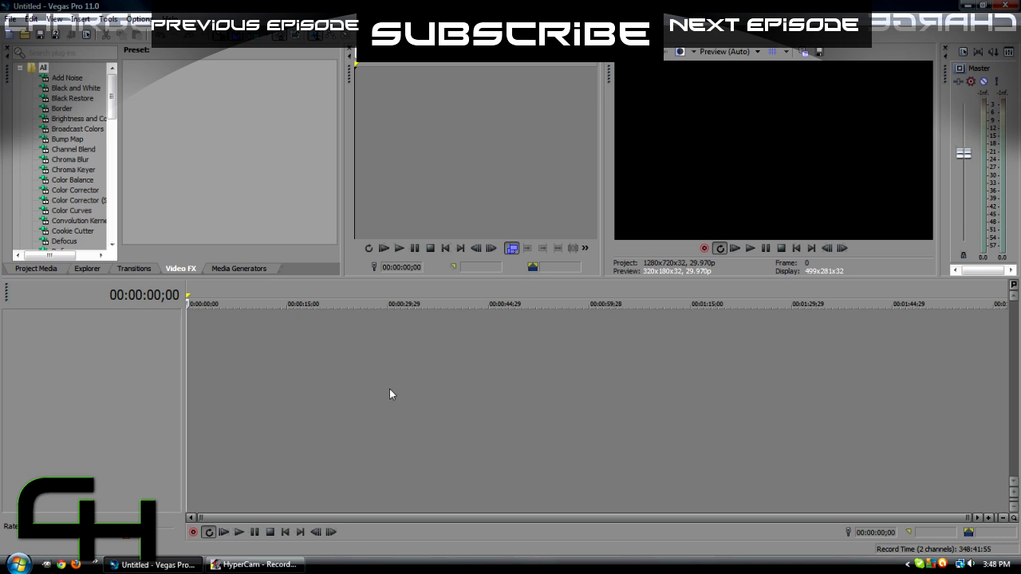
Step: Review Project Properties, keeping the HDV 720-30p 1280×720 29.970 fps template with deinterlace method None
{"action": "left_click", "coordinate": [10, 20]}
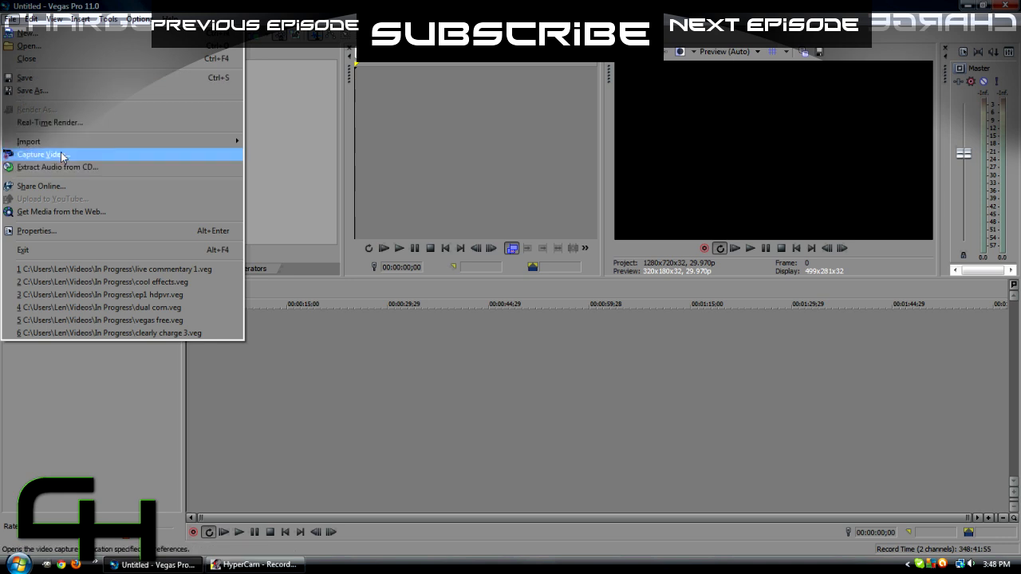
{"action": "mouse_move", "coordinate": [25, 57]}
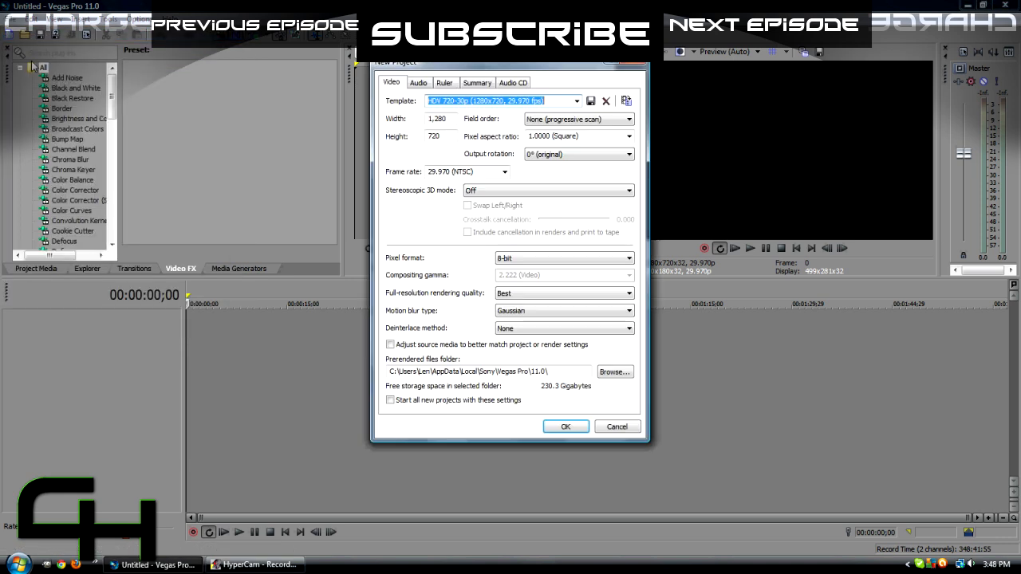
{"action": "mouse_move", "coordinate": [546, 389]}
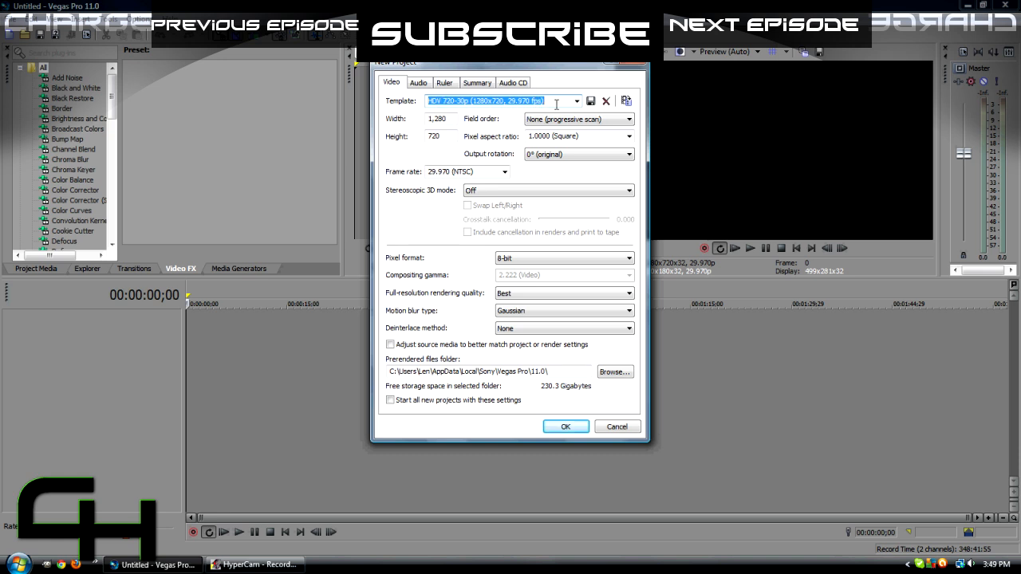
{"action": "left_click", "coordinate": [576, 100]}
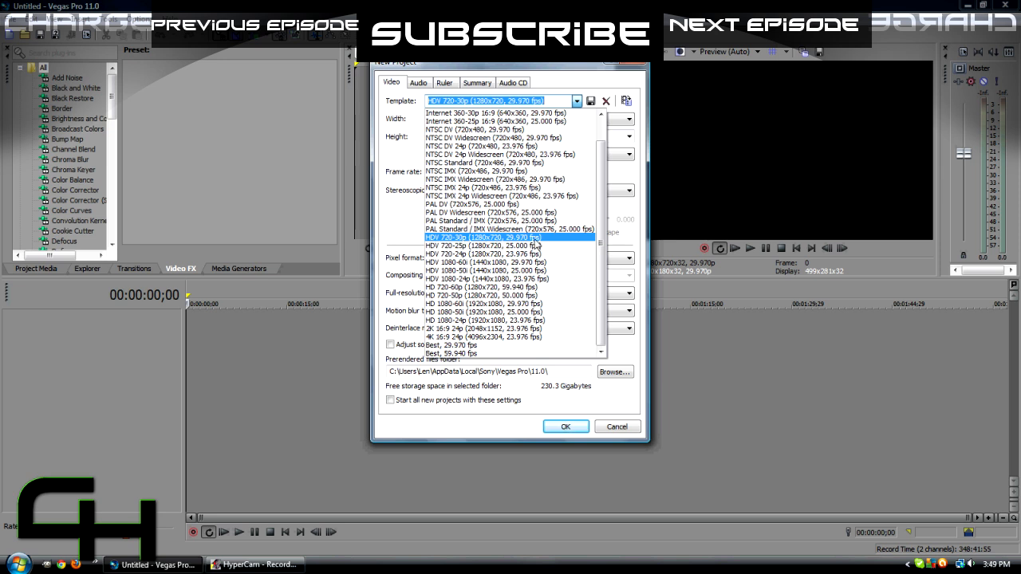
{"action": "mouse_move", "coordinate": [535, 246]}
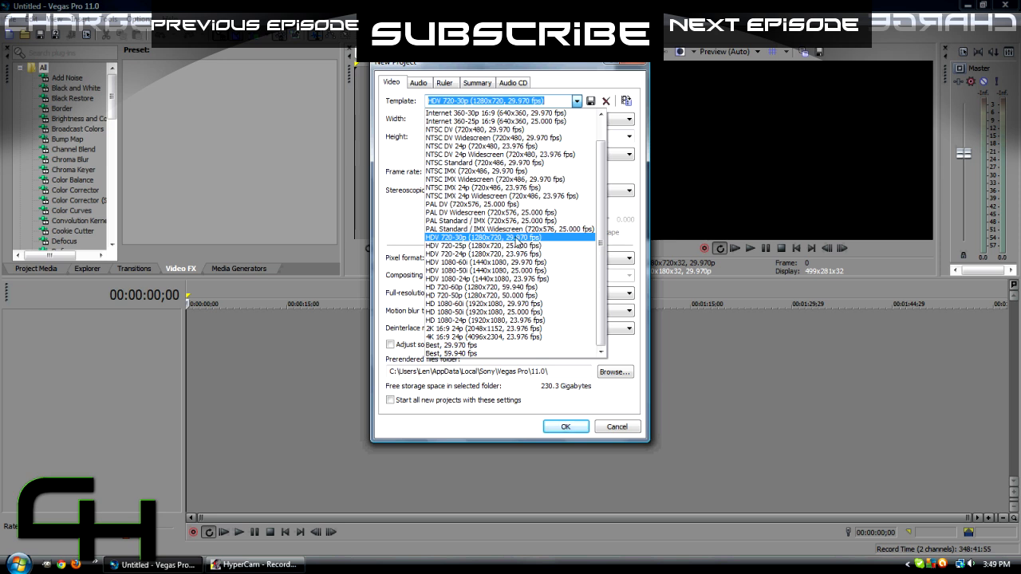
{"action": "left_click", "coordinate": [482, 236]}
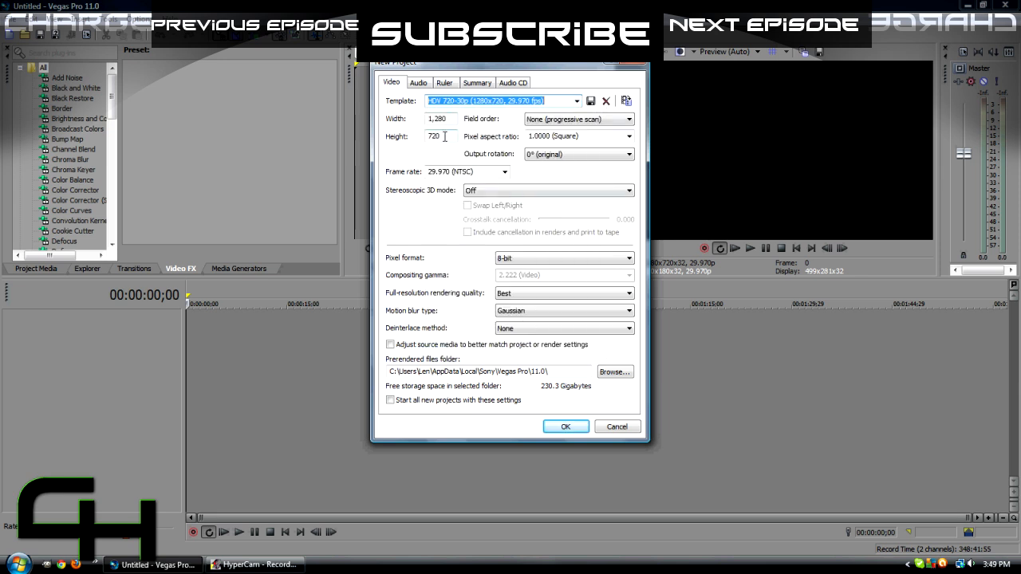
{"action": "left_click", "coordinate": [577, 118]}
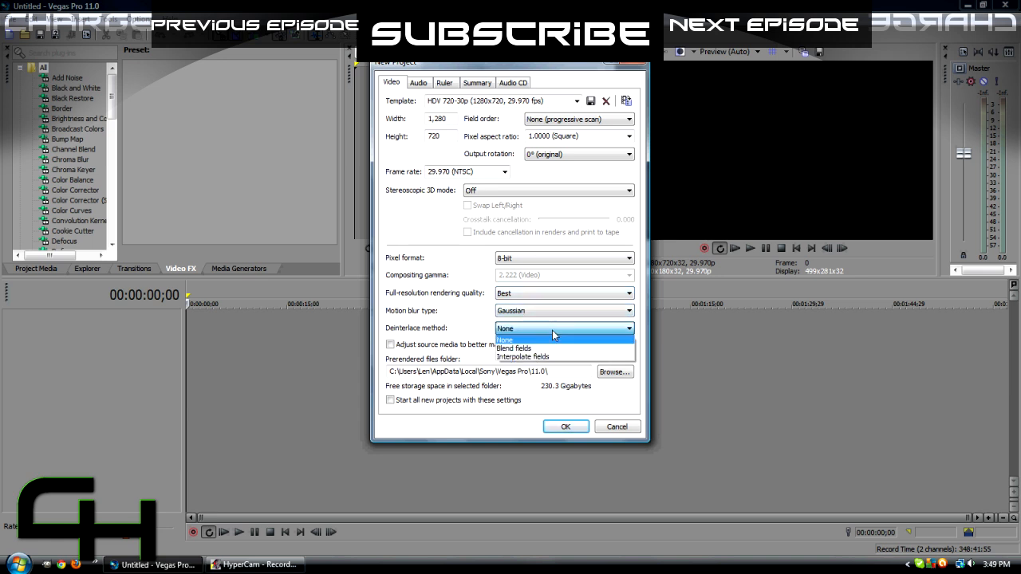
{"action": "left_click", "coordinate": [504, 328]}
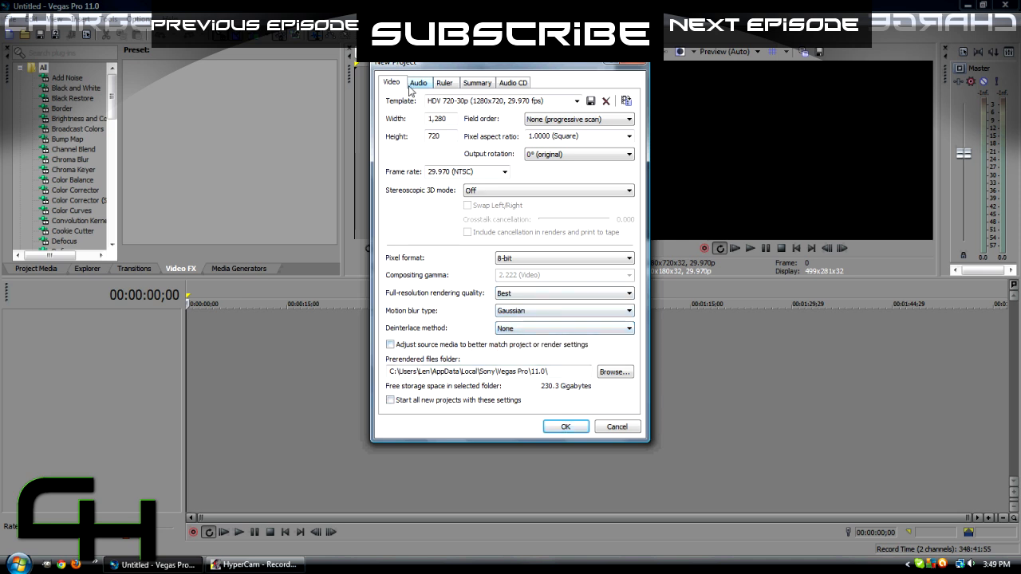
{"action": "left_click", "coordinate": [418, 83]}
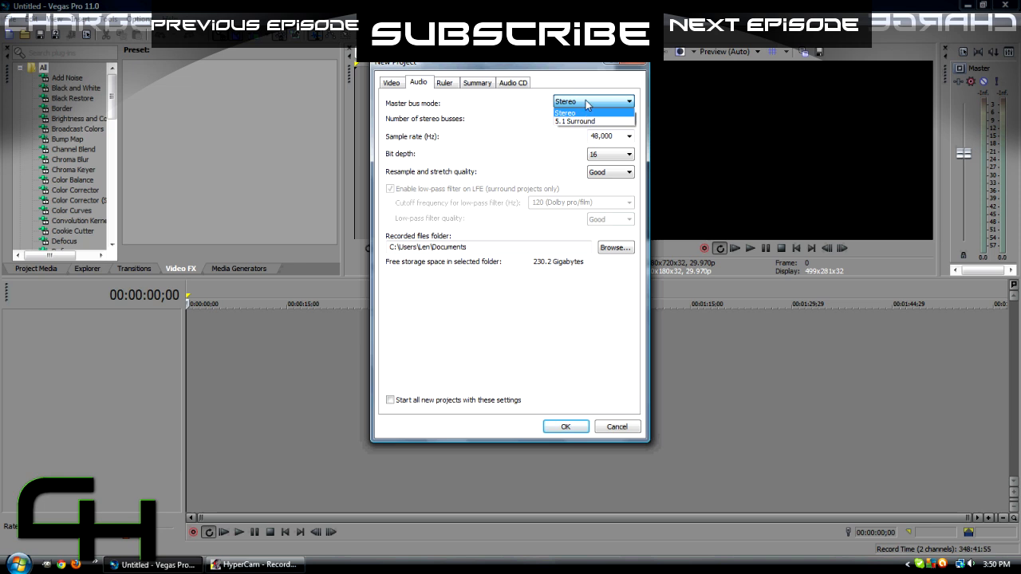
{"action": "left_click", "coordinate": [565, 112]}
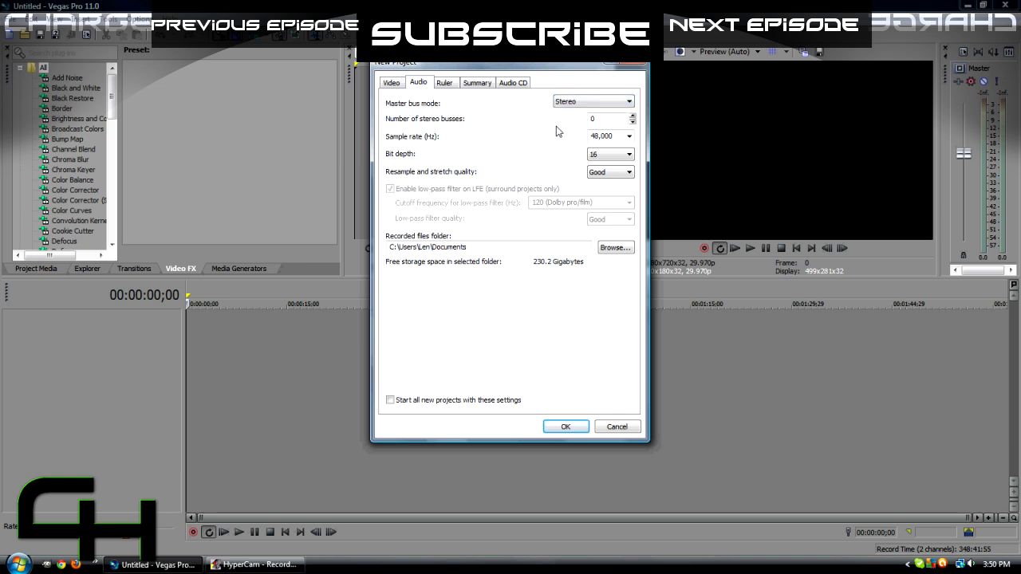
{"action": "left_click", "coordinate": [606, 153]}
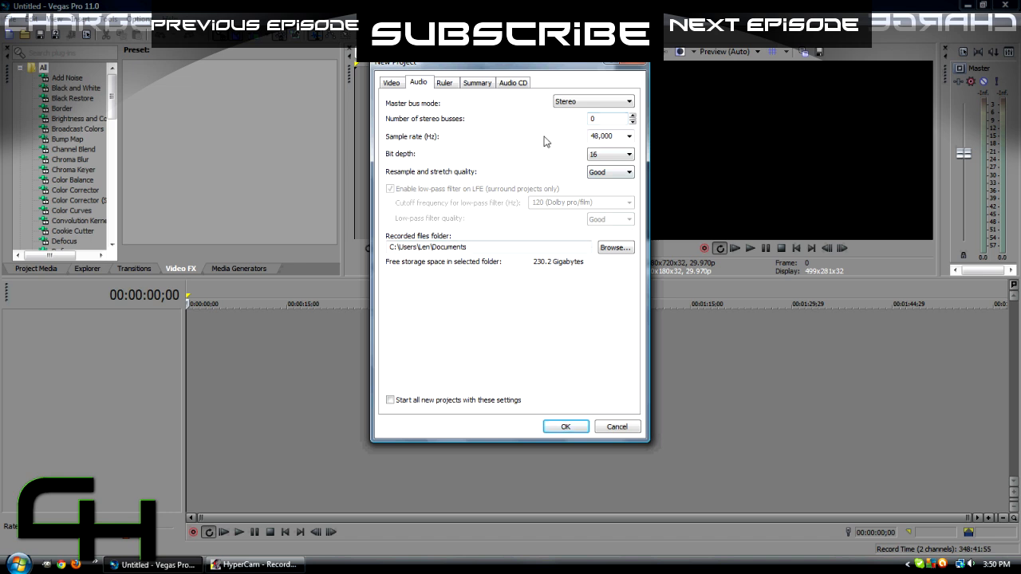
{"action": "left_click", "coordinate": [609, 172]}
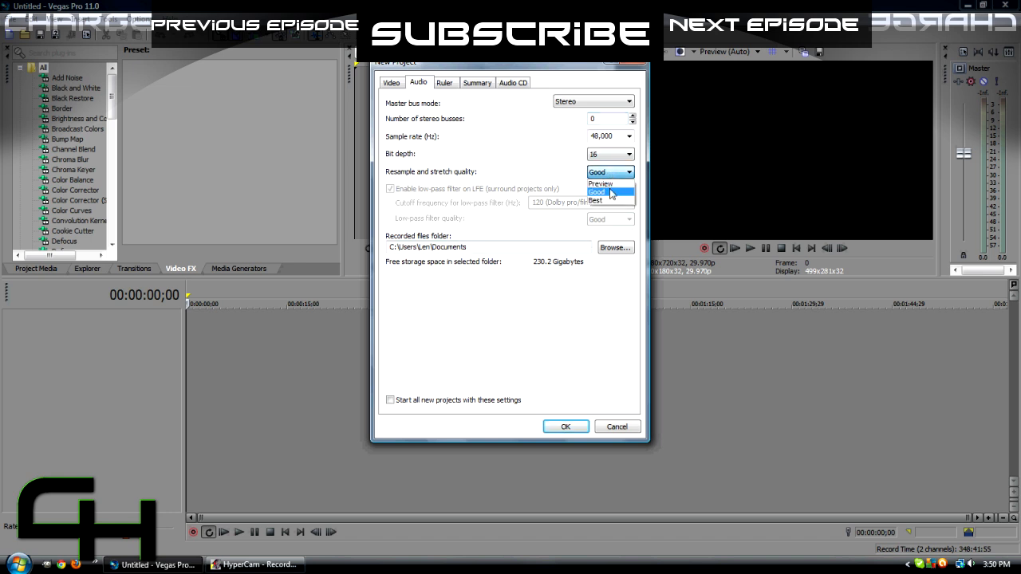
{"action": "left_click", "coordinate": [611, 192]}
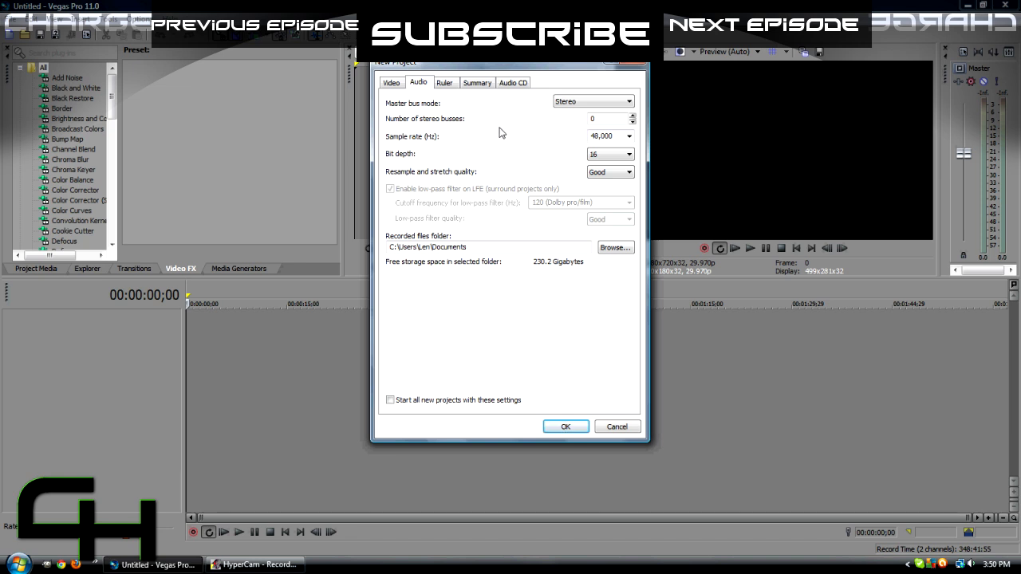
{"action": "mouse_move", "coordinate": [517, 155]}
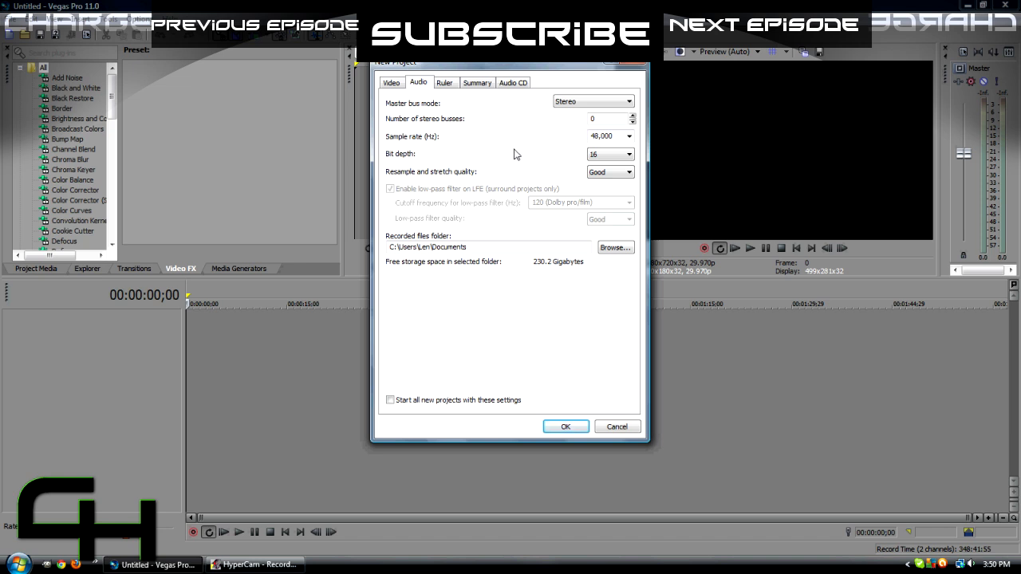
{"action": "mouse_move", "coordinate": [520, 163]}
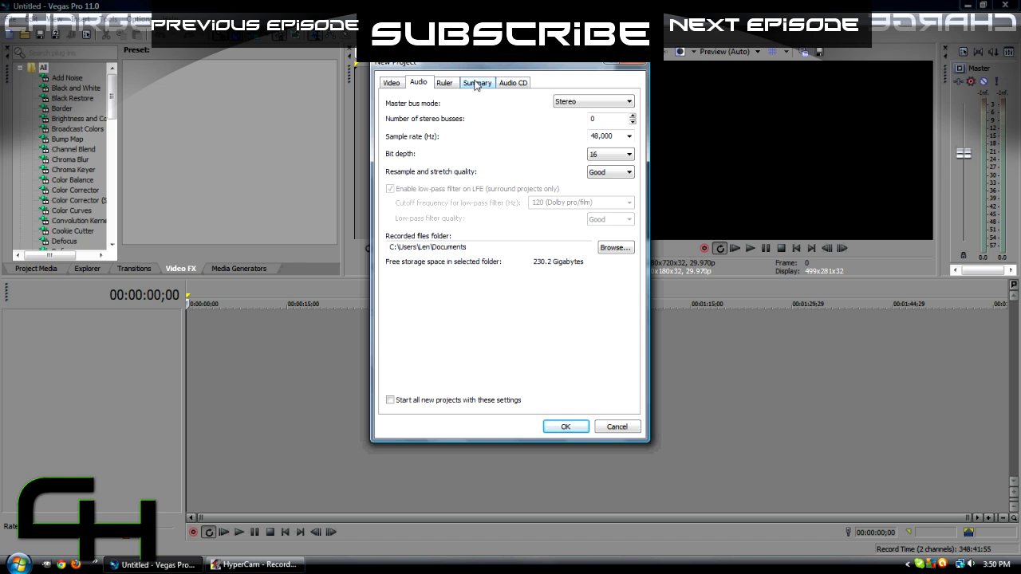
{"action": "left_click", "coordinate": [444, 83]}
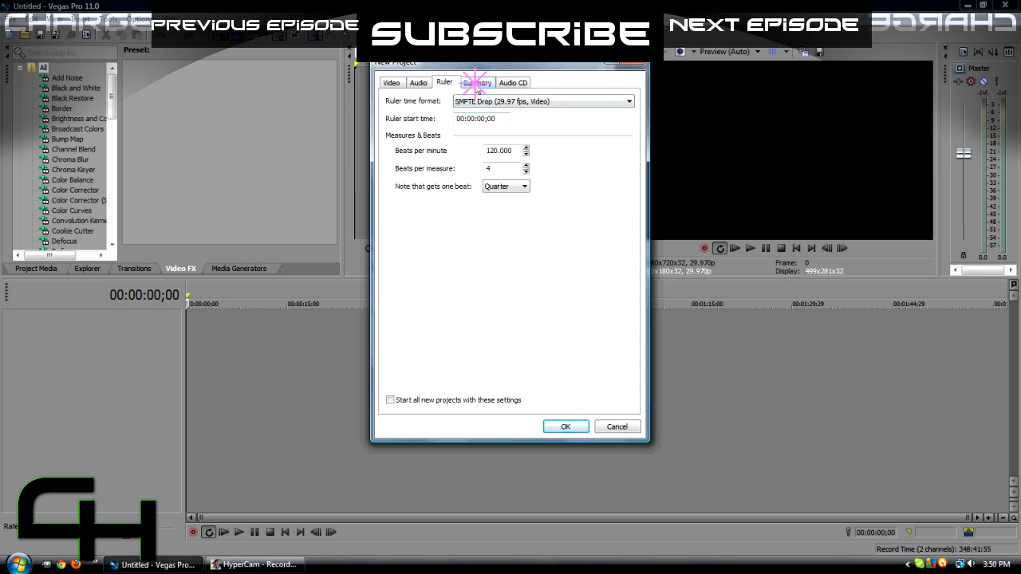
{"action": "left_click", "coordinate": [391, 83]}
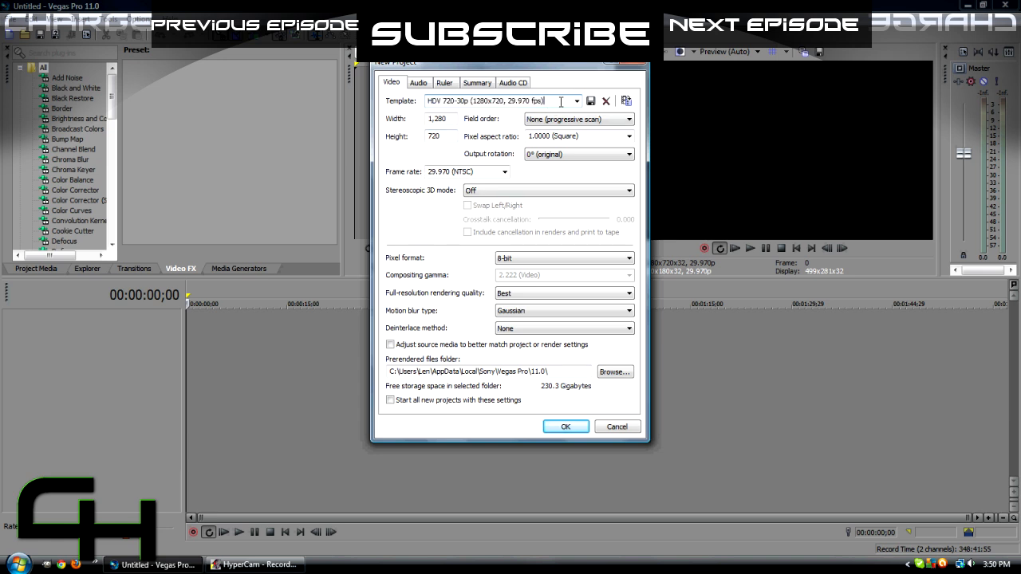
Step: Name the template 'Commentary Best Quality', save it and confirm the project properties
{"action": "triple_click", "coordinate": [485, 100]}
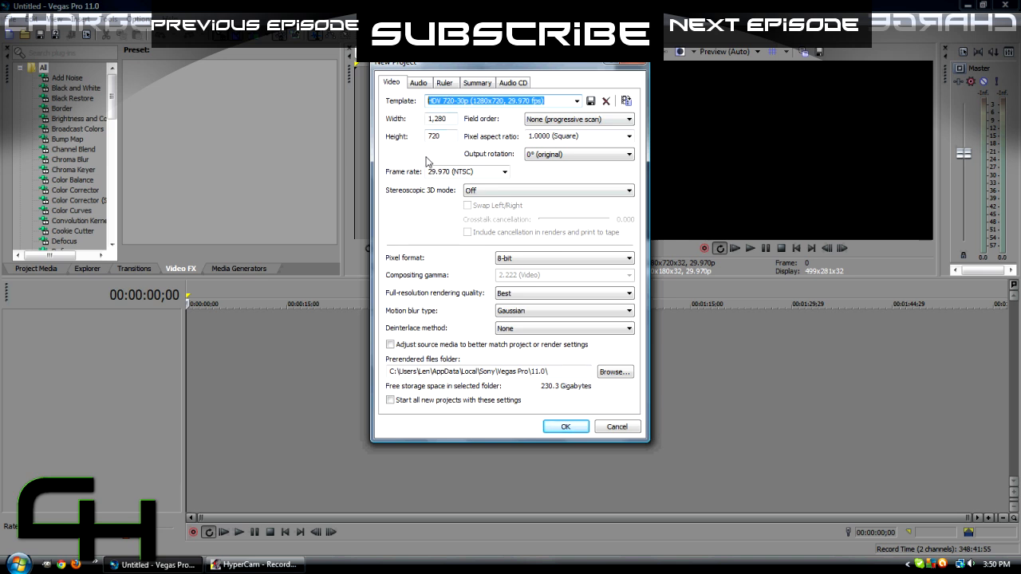
{"action": "type", "text": "Commentary Best"}
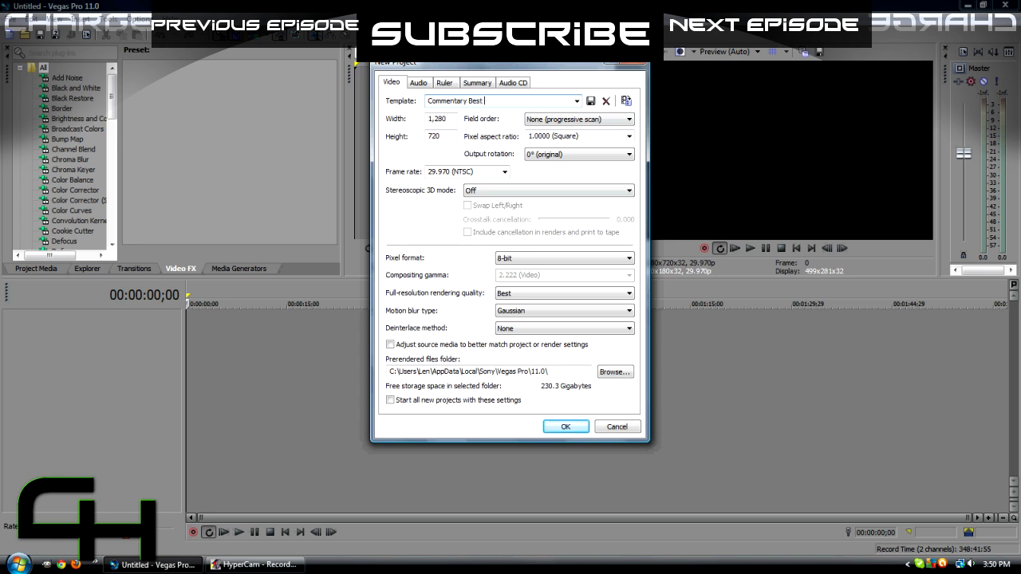
{"action": "type", "text": "Quality"}
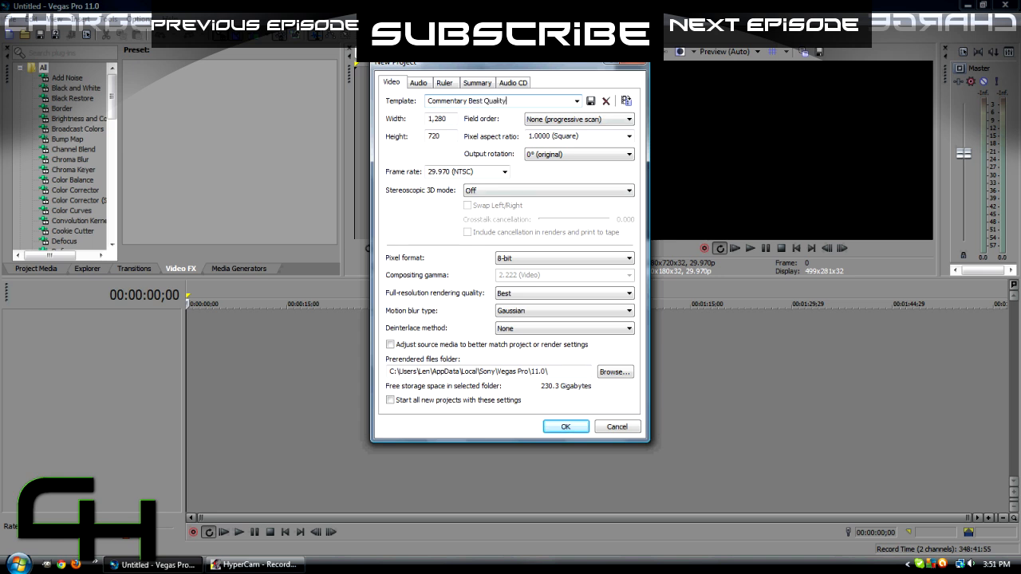
{"action": "mouse_move", "coordinate": [590, 101]}
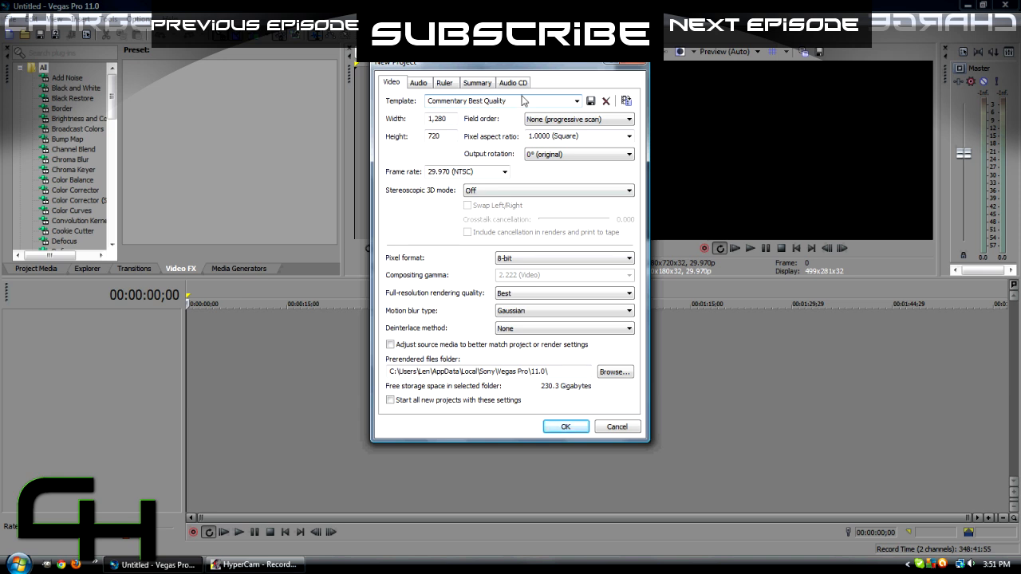
{"action": "mouse_move", "coordinate": [592, 98]}
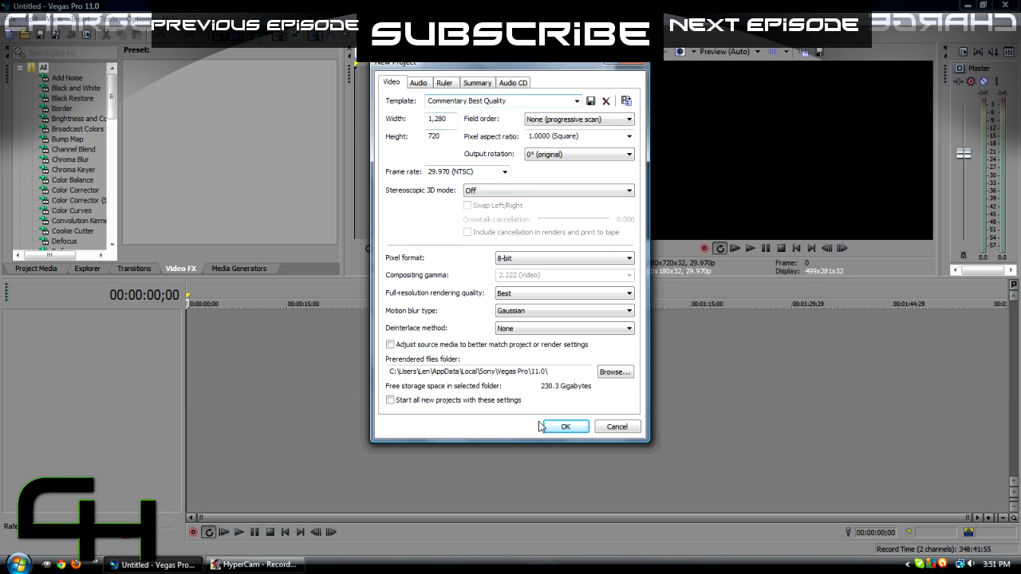
{"action": "left_click", "coordinate": [564, 426]}
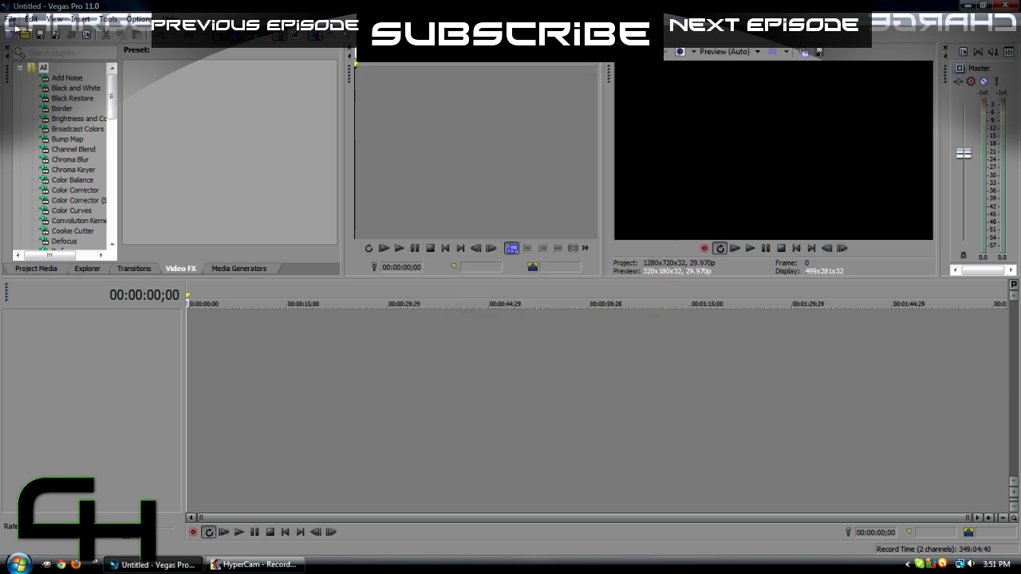
Step: Reopen File > Properties and load the HD 720-60p preset (1280×720, 59.940 fps)
{"action": "left_click", "coordinate": [10, 19]}
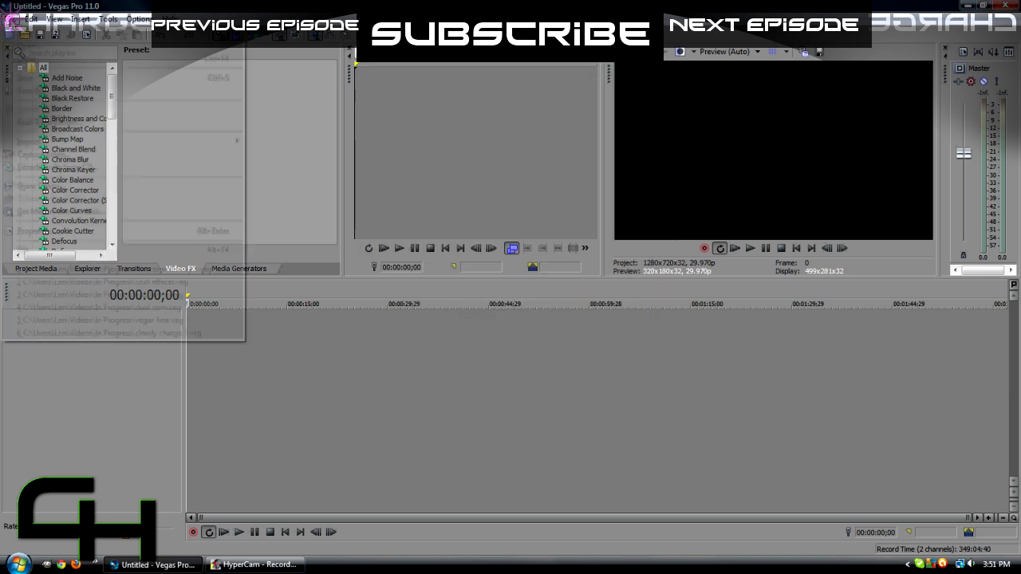
{"action": "left_click", "coordinate": [11, 19]}
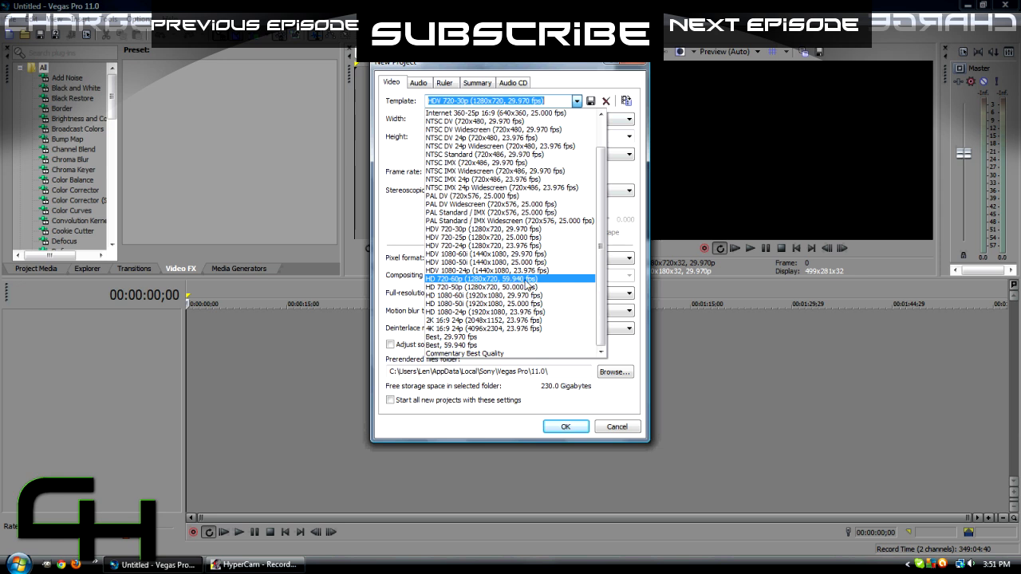
{"action": "mouse_move", "coordinate": [545, 281]}
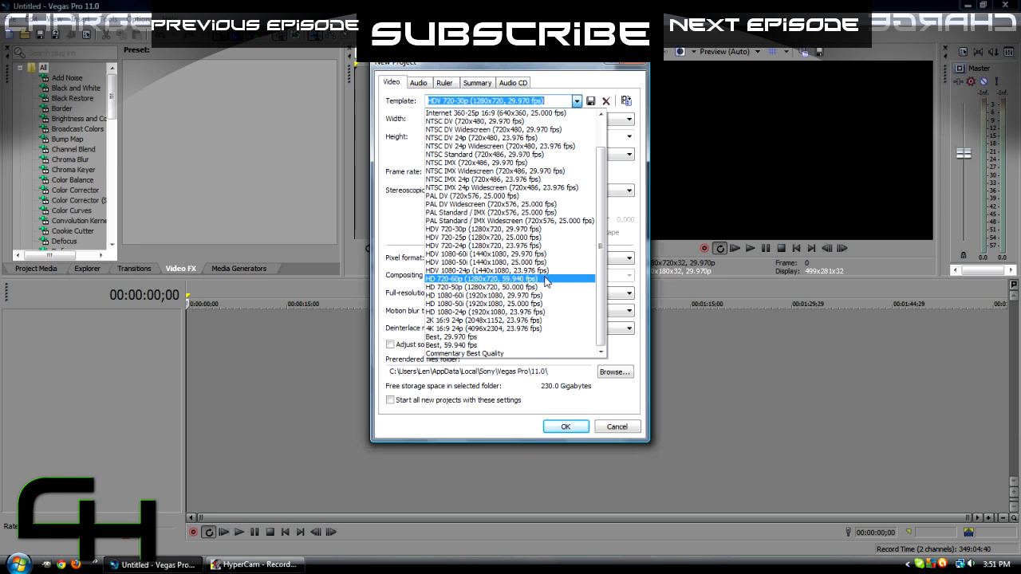
{"action": "mouse_move", "coordinate": [545, 281]}
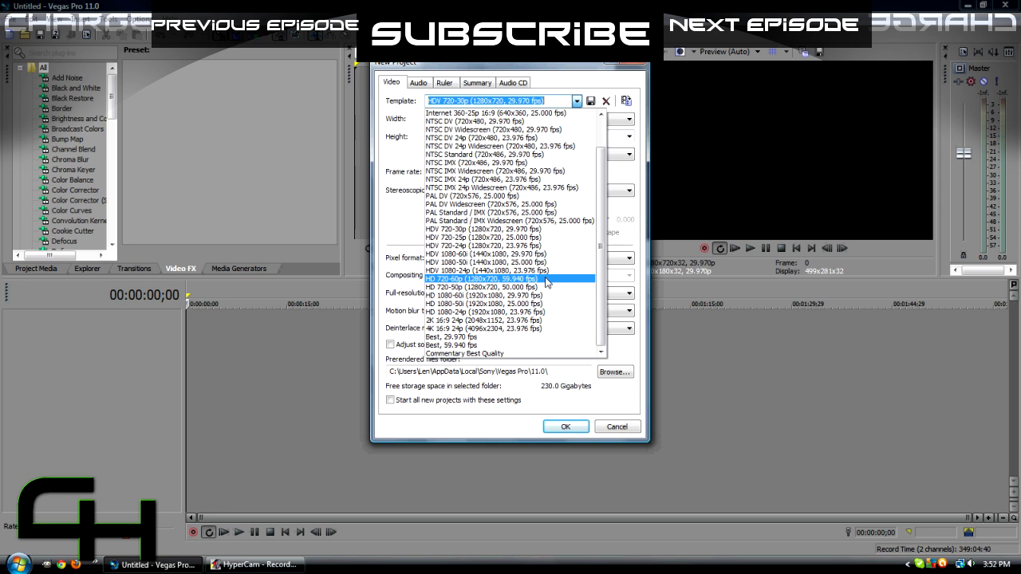
{"action": "mouse_move", "coordinate": [528, 284]}
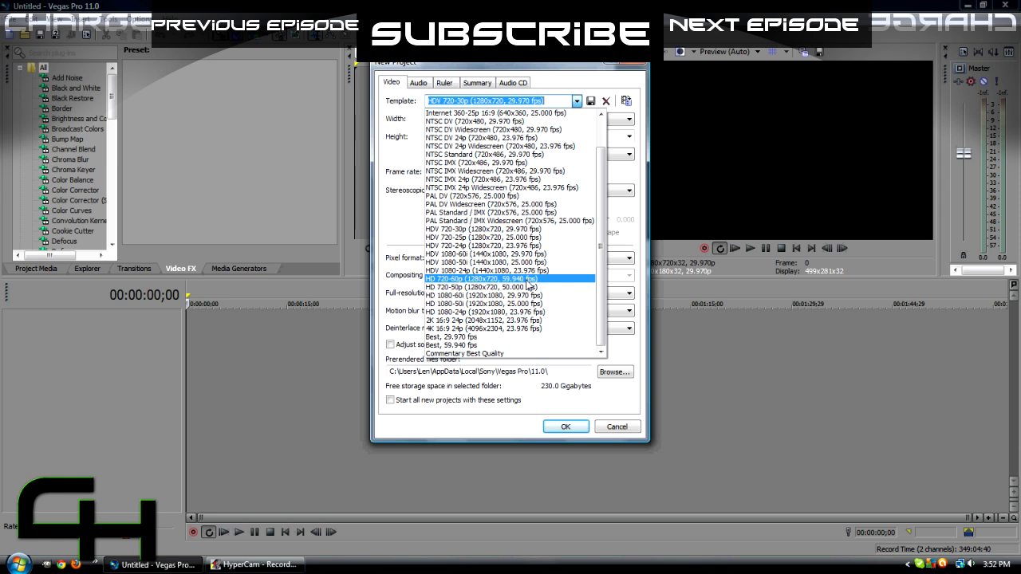
{"action": "mouse_move", "coordinate": [528, 284]}
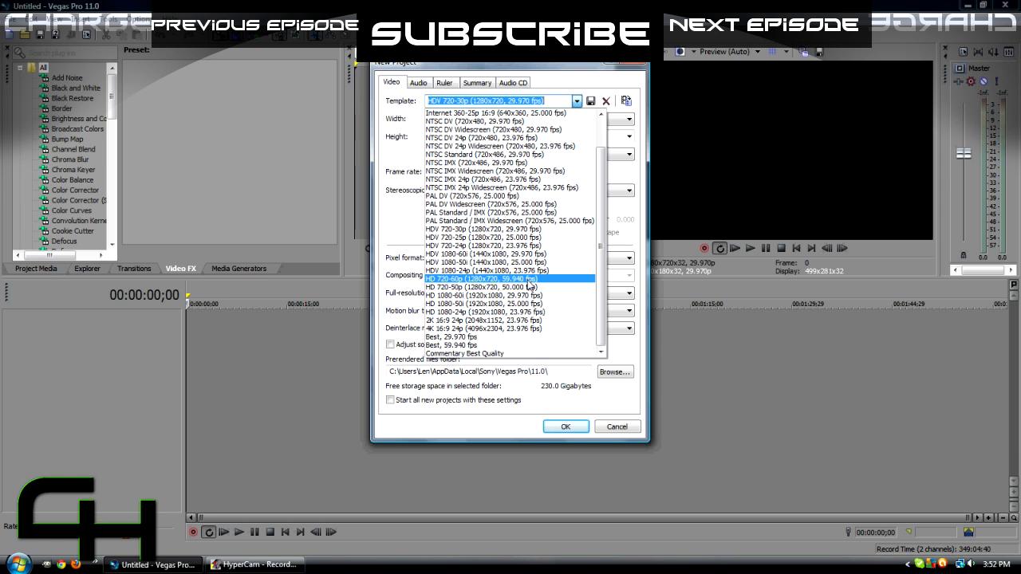
{"action": "left_click", "coordinate": [486, 277]}
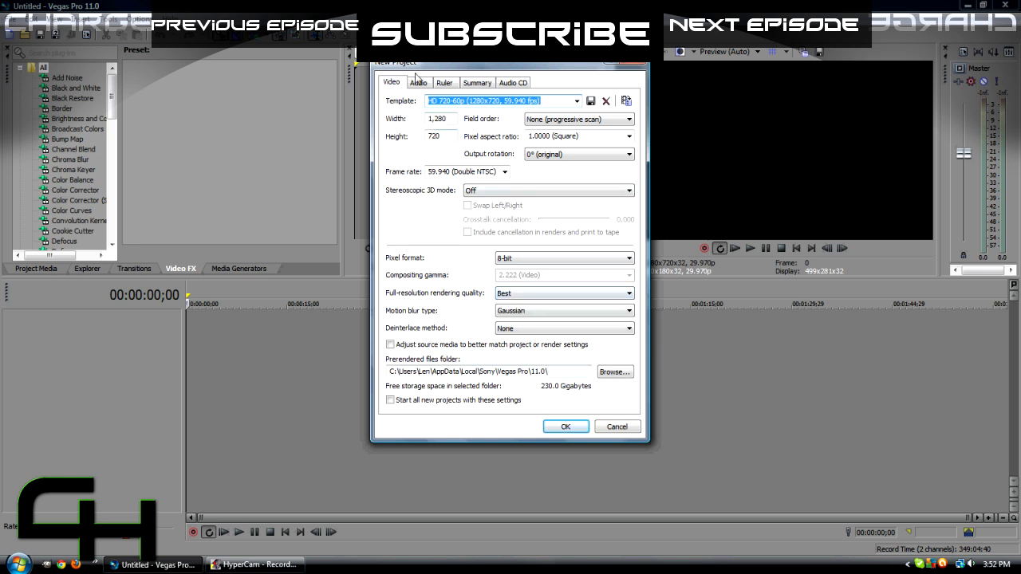
Step: Check the Audio and Audio CD settings, then save the video settings as template 'Montage Best', confirming the overwrite prompt
{"action": "left_click", "coordinate": [418, 83]}
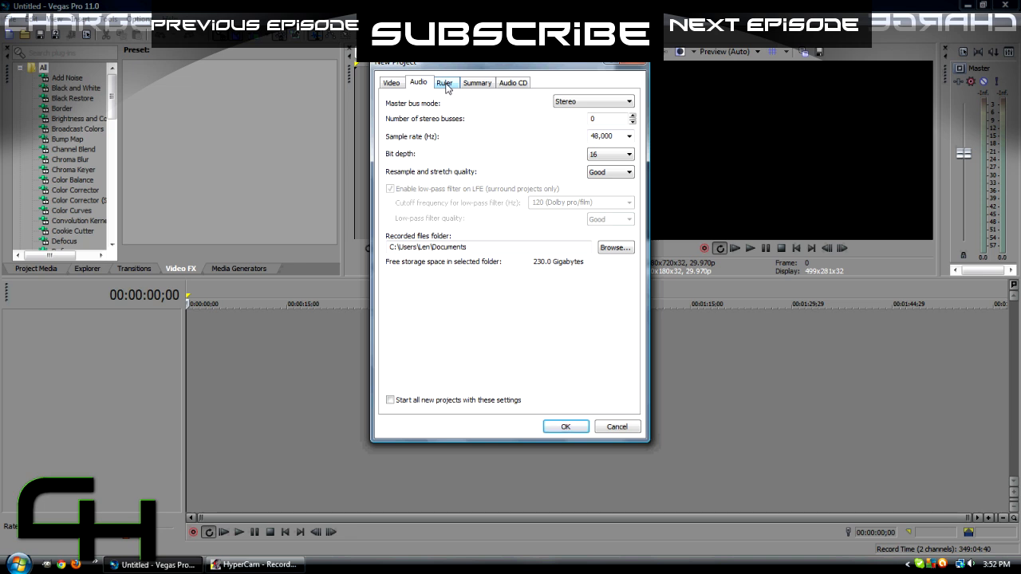
{"action": "left_click", "coordinate": [514, 83]}
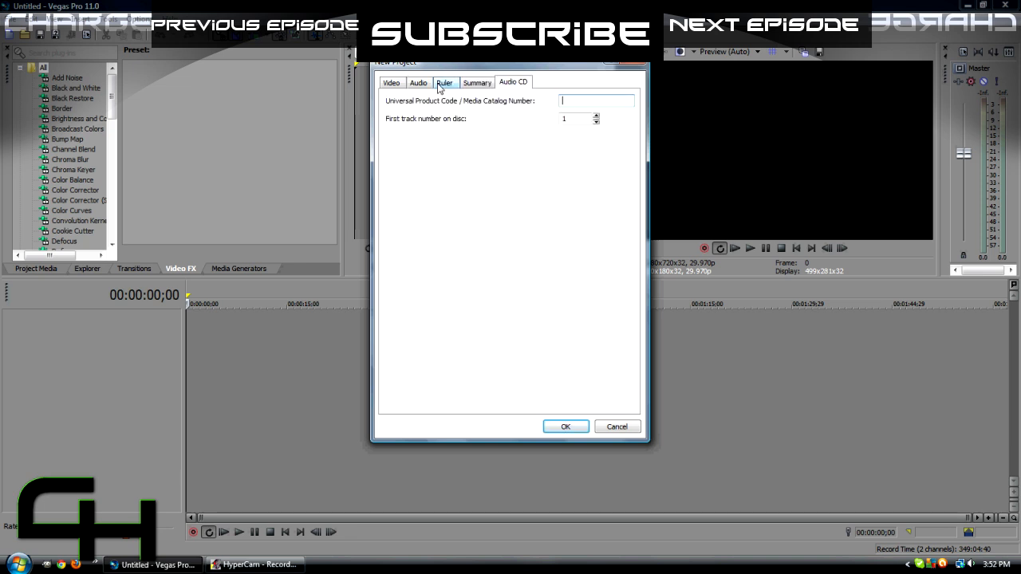
{"action": "left_click", "coordinate": [390, 83]}
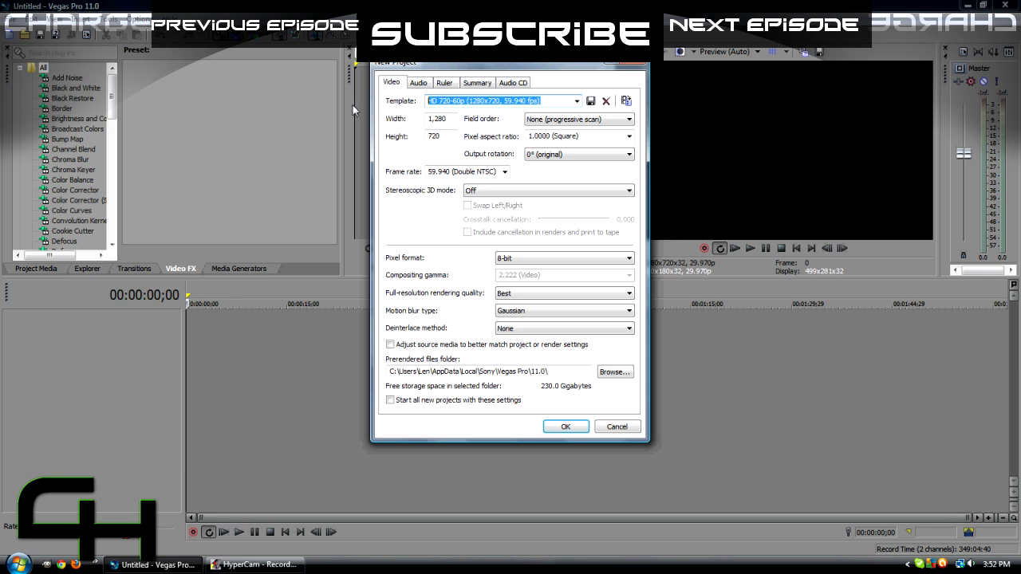
{"action": "type", "text": "Montage Best"}
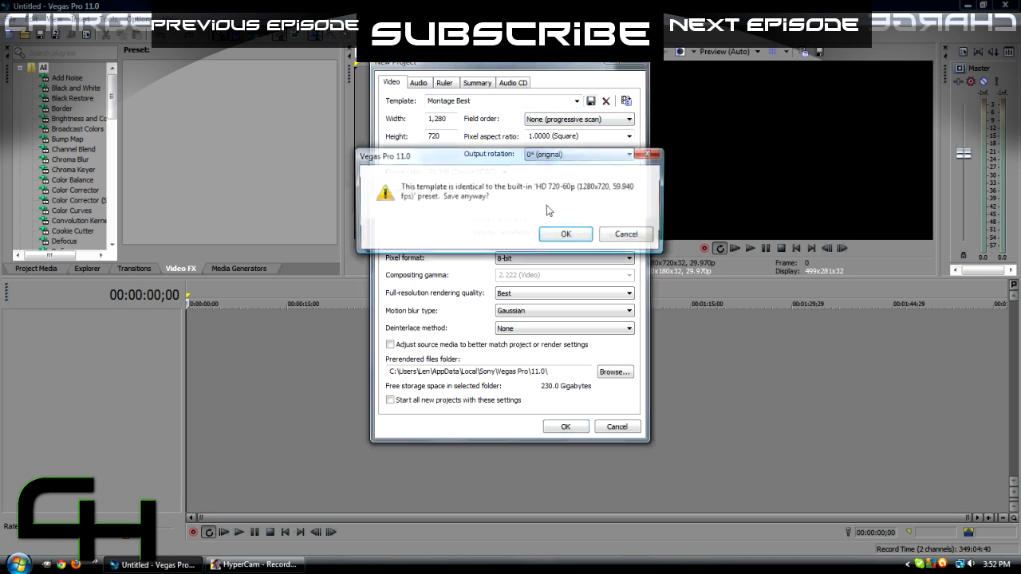
{"action": "left_click", "coordinate": [565, 233]}
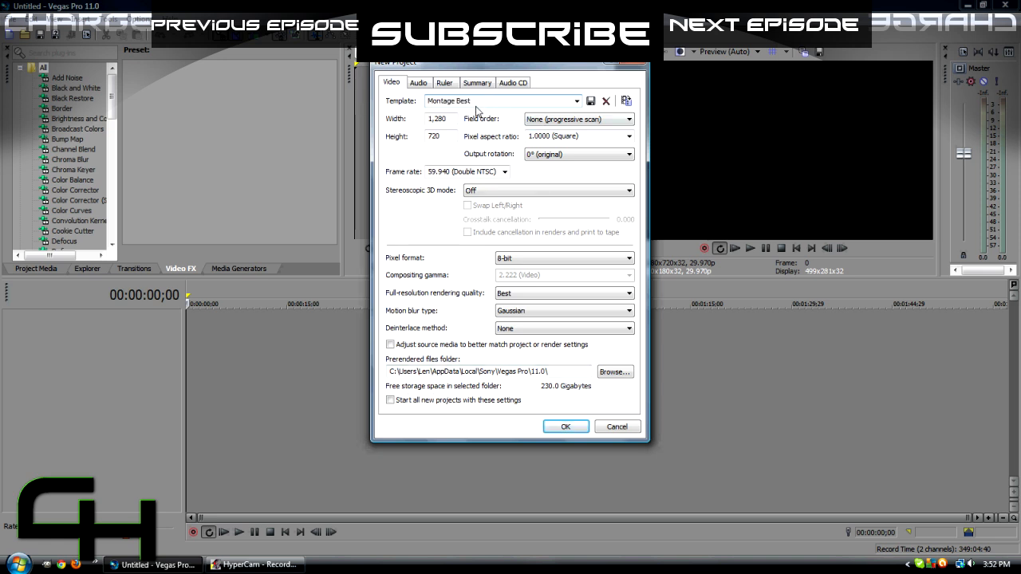
Step: Enable 'Start all new projects with these settings' to make Montage Best the default
{"action": "left_click", "coordinate": [390, 398]}
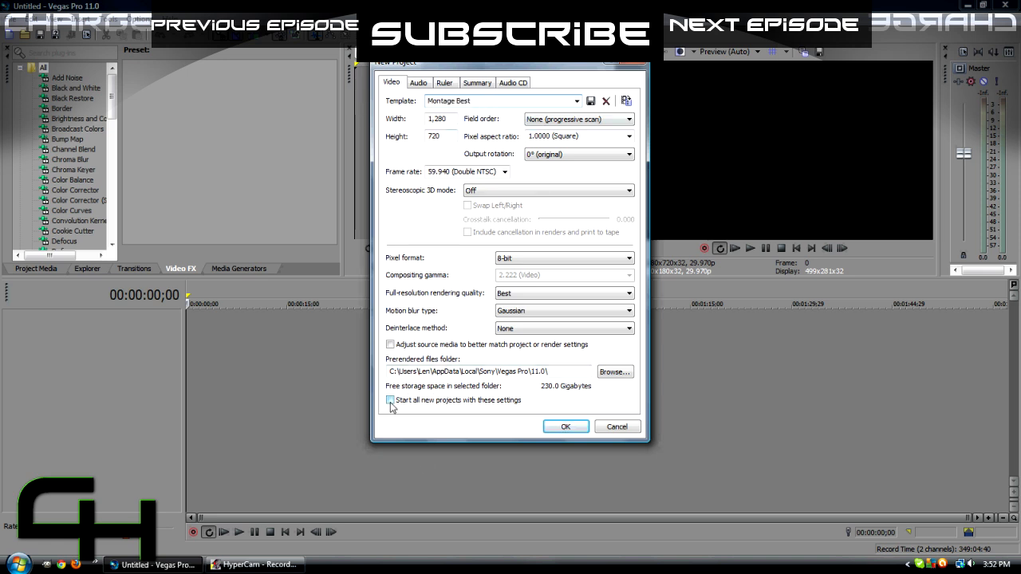
{"action": "left_click", "coordinate": [389, 399]}
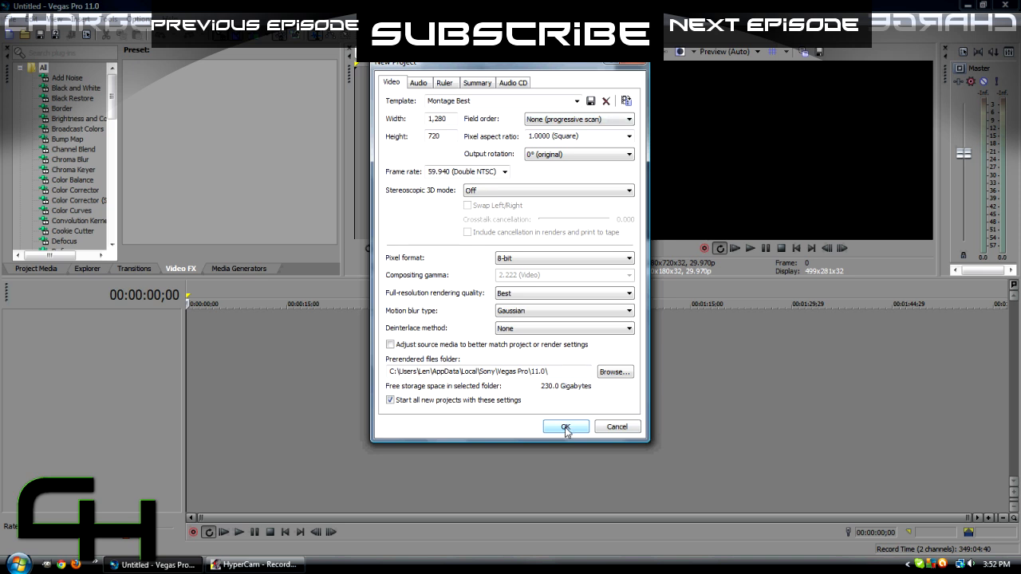
Step: Confirm the properties so the project runs at 1280×720, 59.940 fps
{"action": "left_click", "coordinate": [565, 427]}
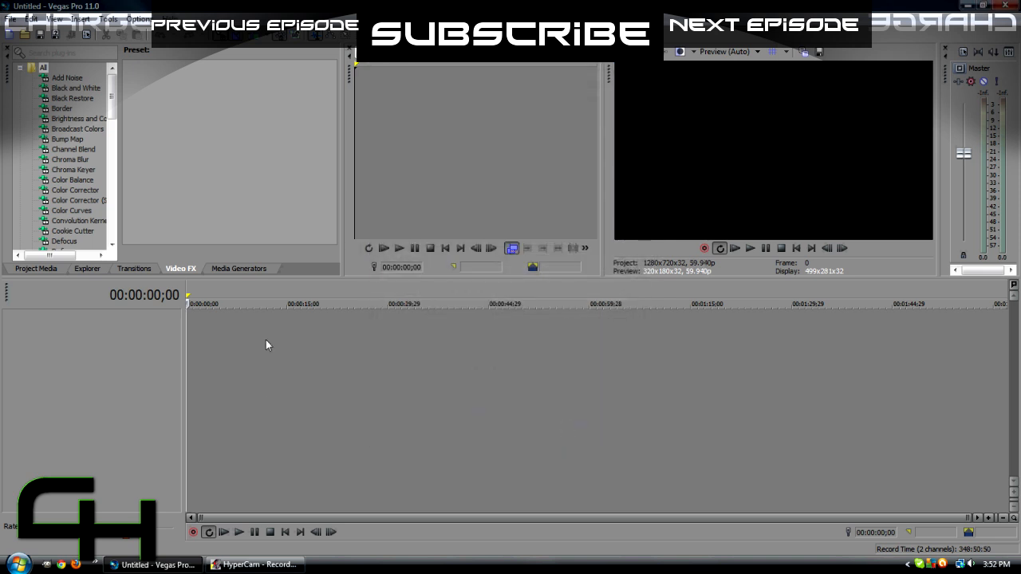
{"action": "mouse_move", "coordinate": [277, 421]}
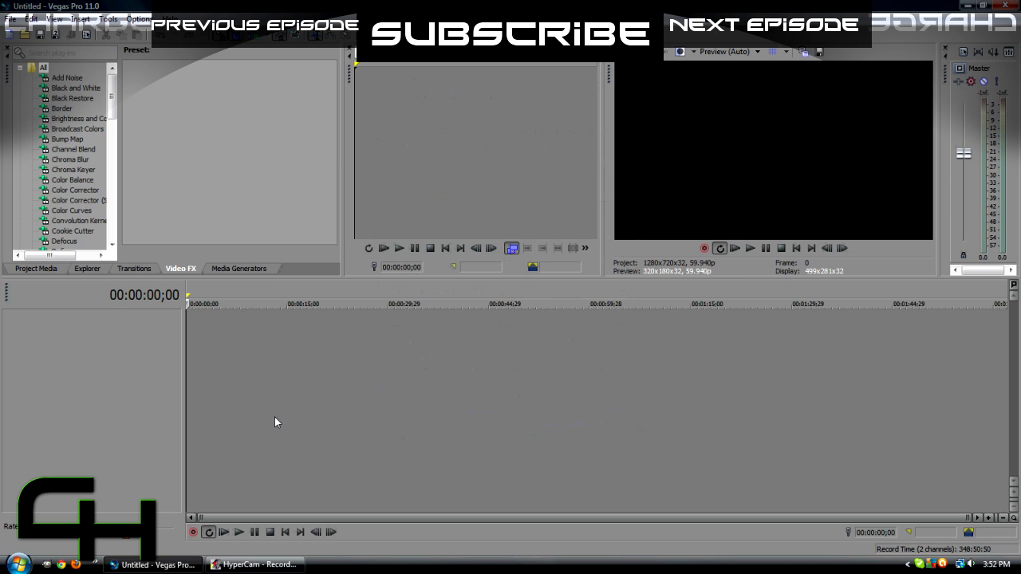
{"action": "mouse_move", "coordinate": [358, 455]}
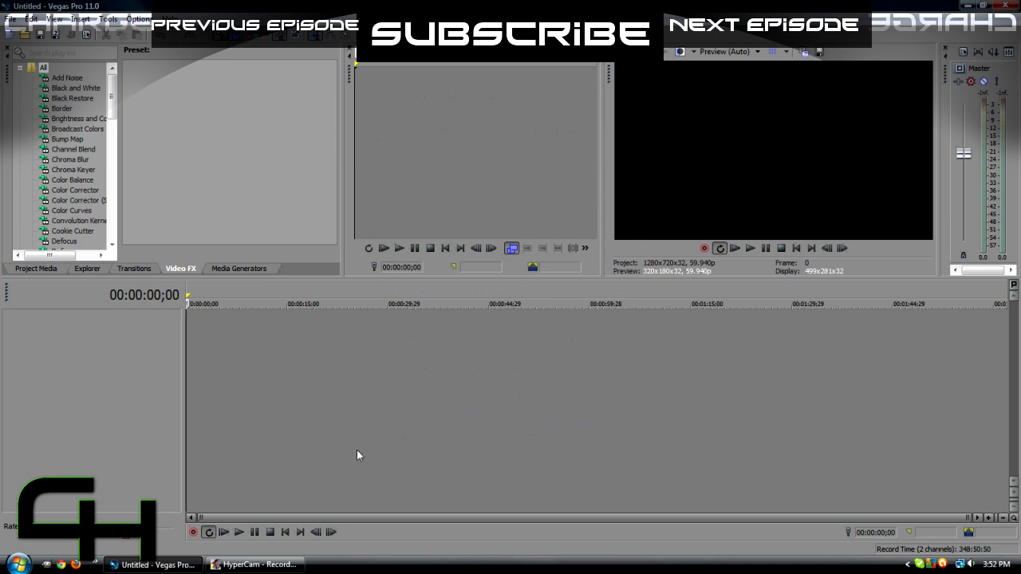
{"action": "mouse_move", "coordinate": [335, 418]}
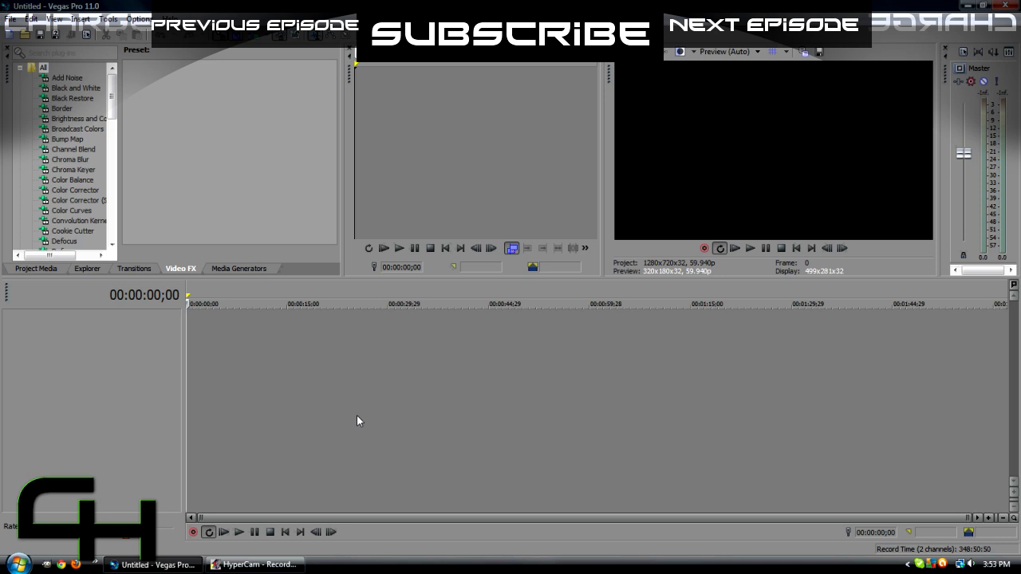
{"action": "mouse_move", "coordinate": [354, 445]}
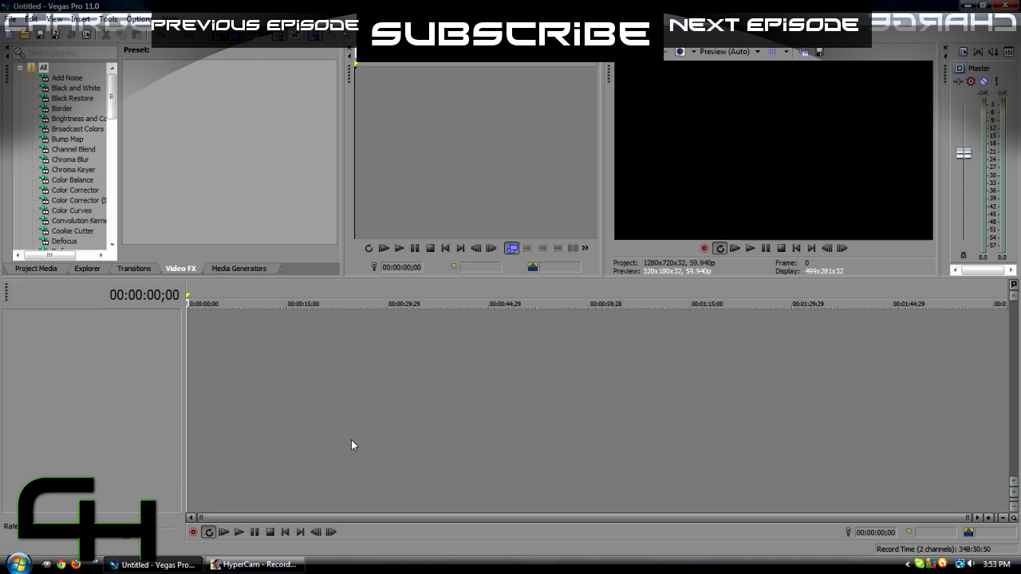
{"action": "mouse_move", "coordinate": [293, 384]}
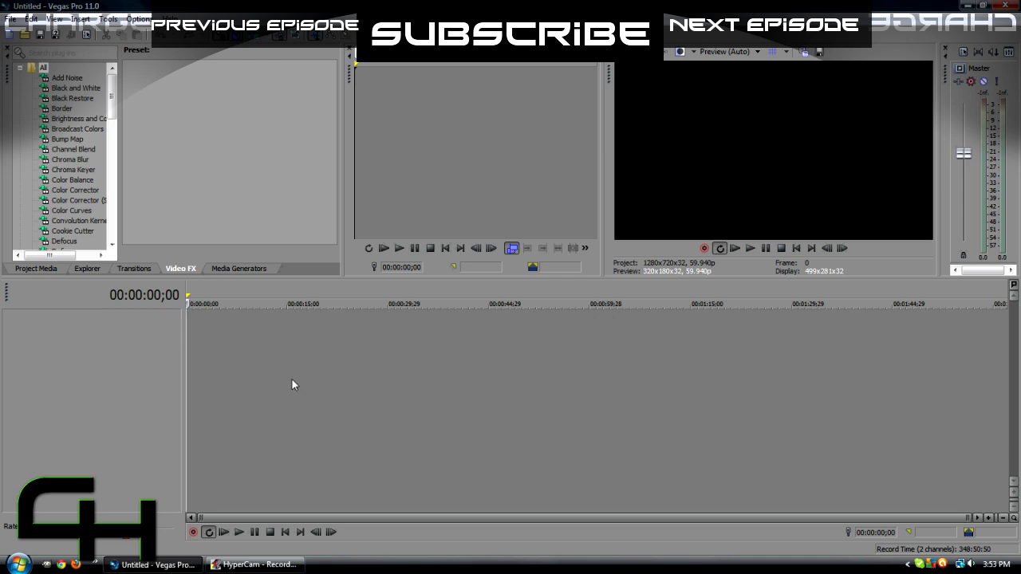